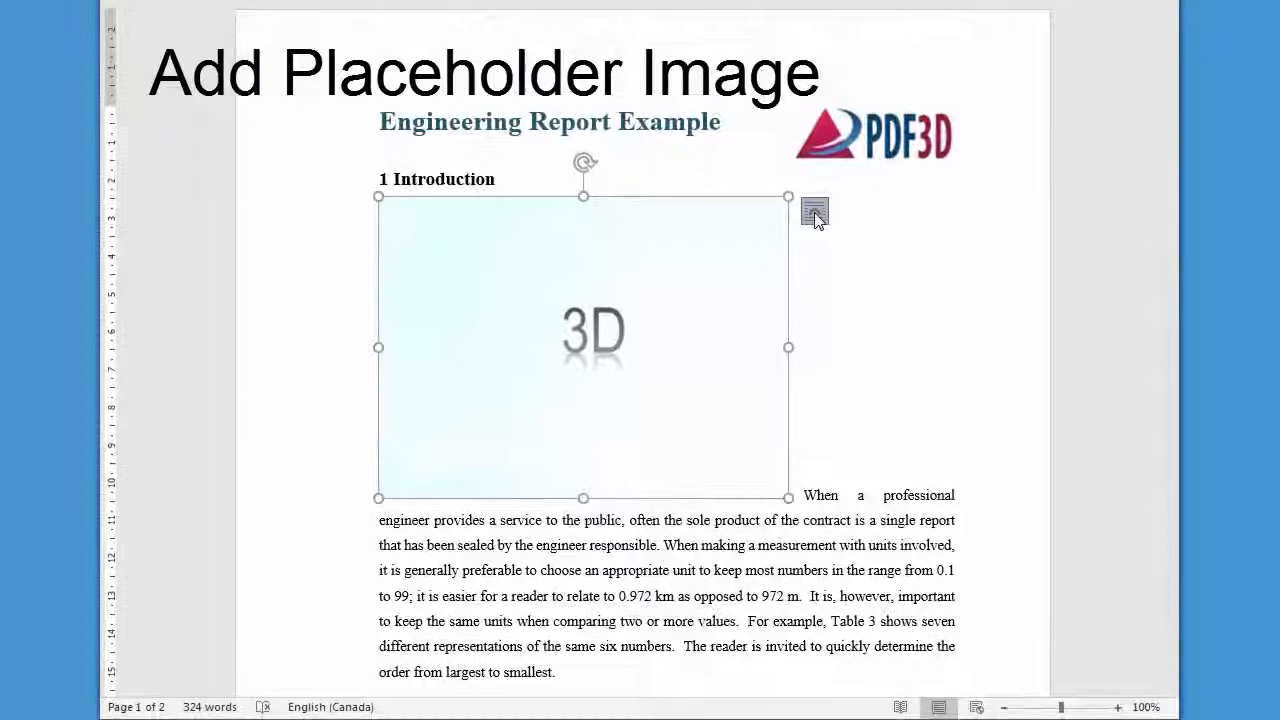
Step: Set text wrapping for the 3D placeholder beside the Introduction text
{"action": "left_click", "coordinate": [814, 212]}
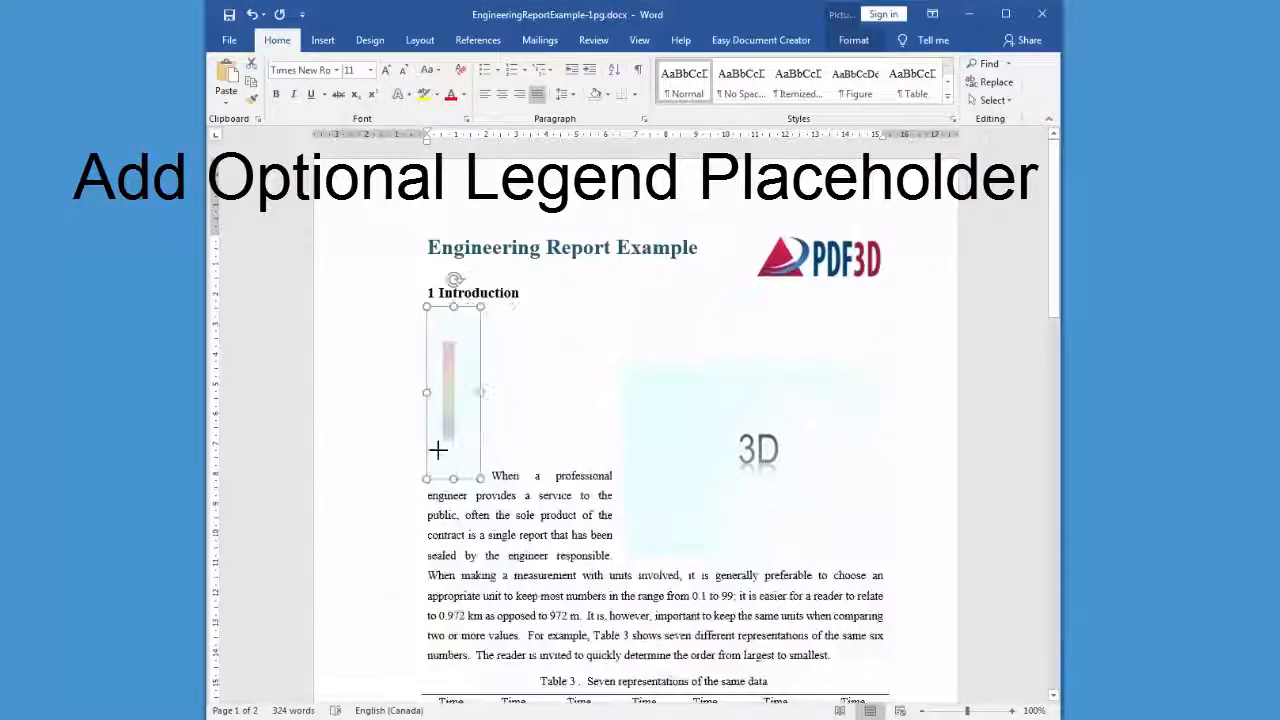
Step: Wrap text around the legend placeholder and drag it to the 3D image's right edge
{"action": "left_click", "coordinate": [487, 317]}
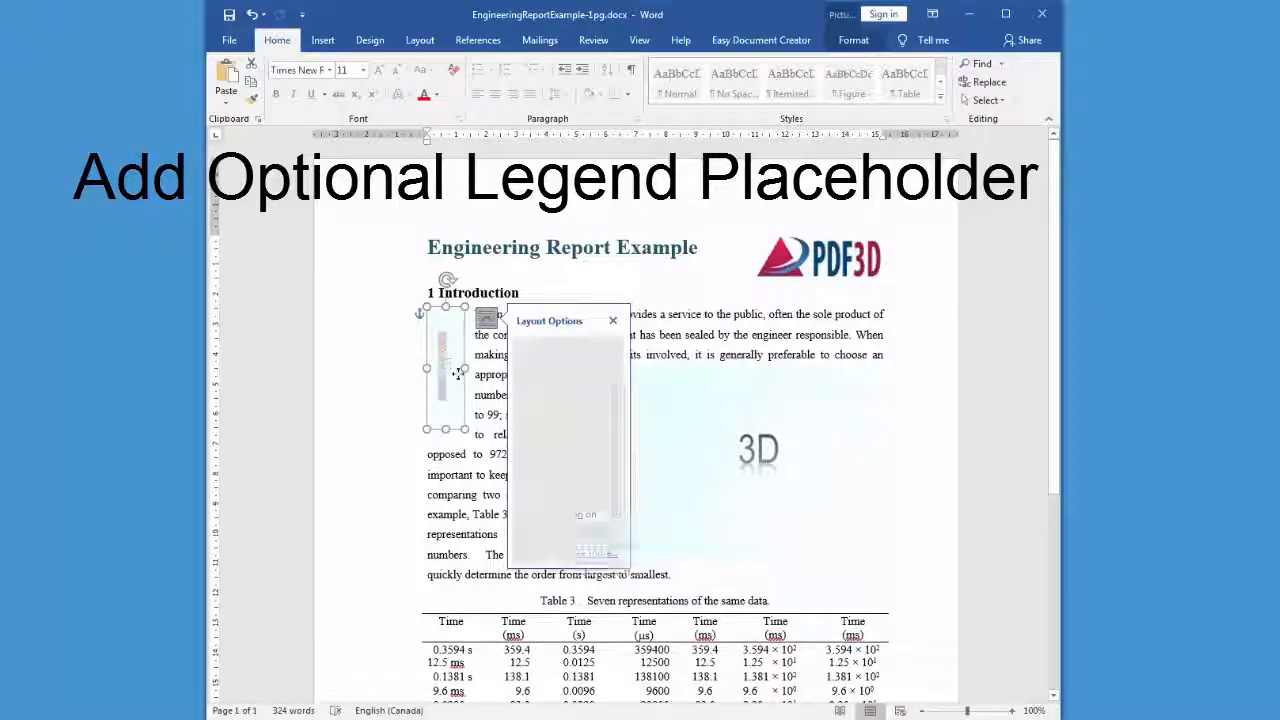
{"action": "left_click_drag", "start_coordinate": [445, 375], "coordinate": [910, 420]}
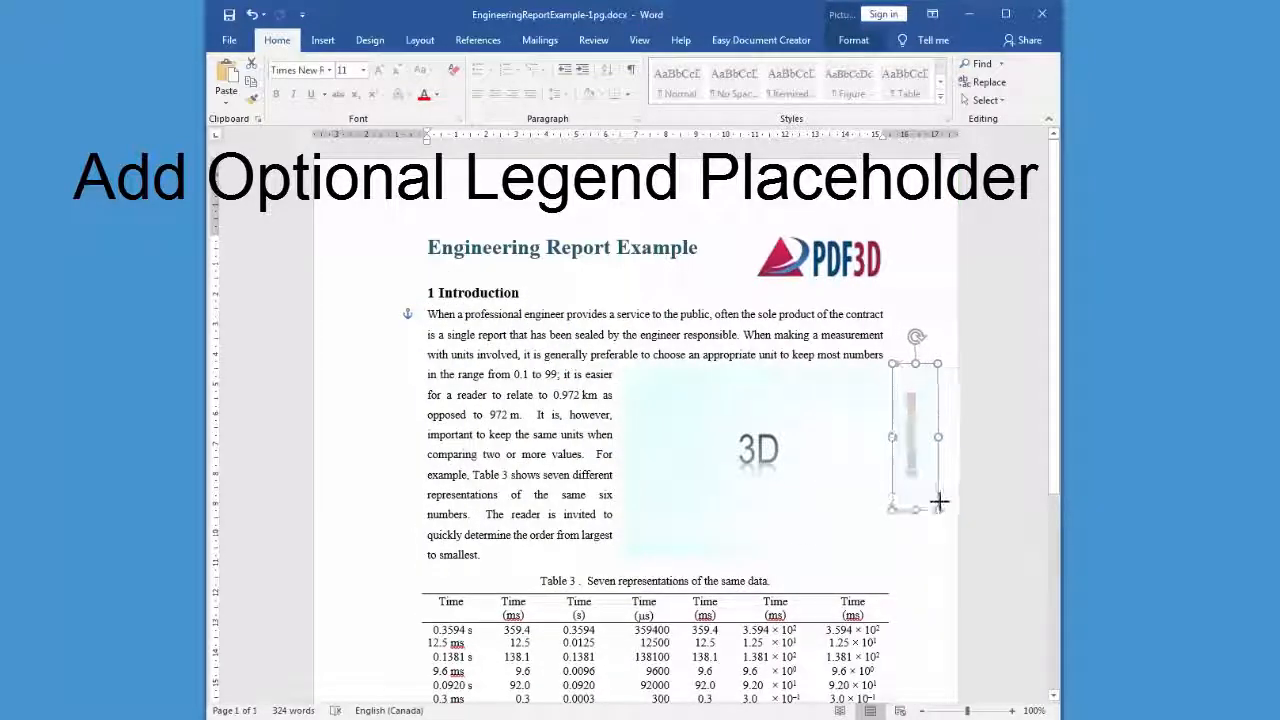
{"action": "left_click_drag", "start_coordinate": [938, 507], "coordinate": [930, 505]}
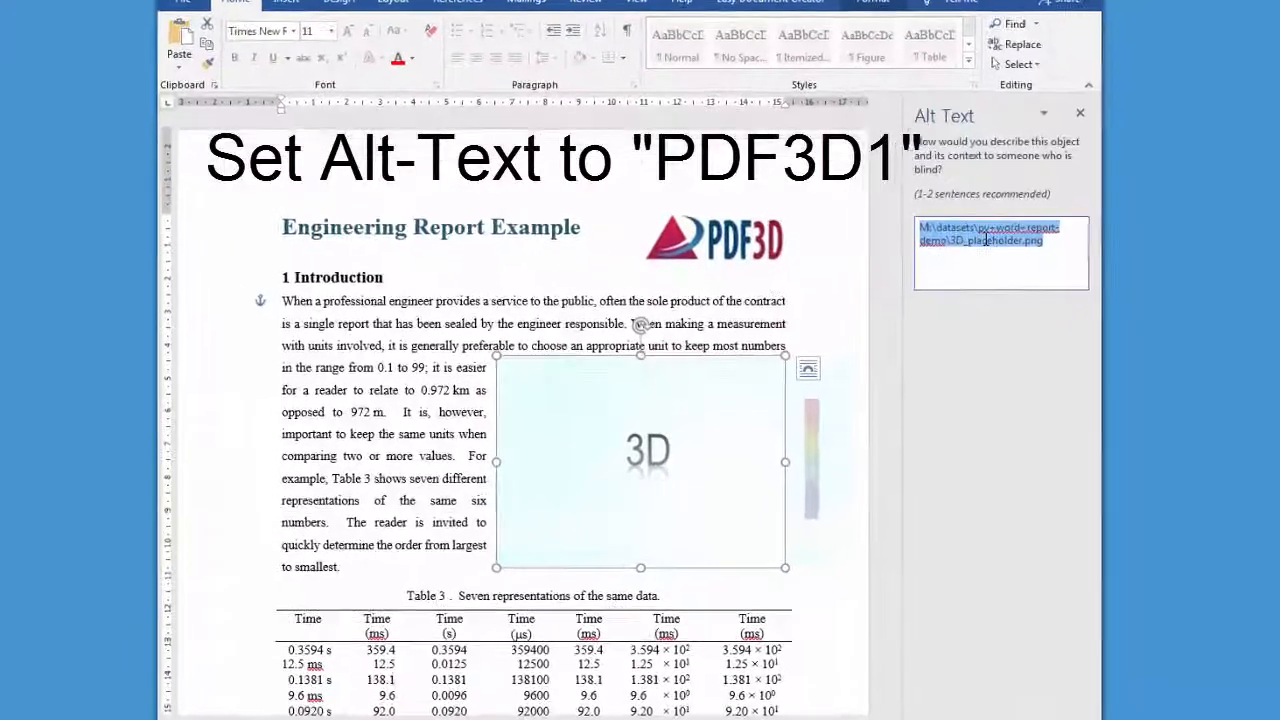
Step: Enter alt text PDF3D1 for the 3D image and LEGEND1 for the legend
{"action": "type", "text": "PDF3D"}
{"action": "type", "text": "L"}
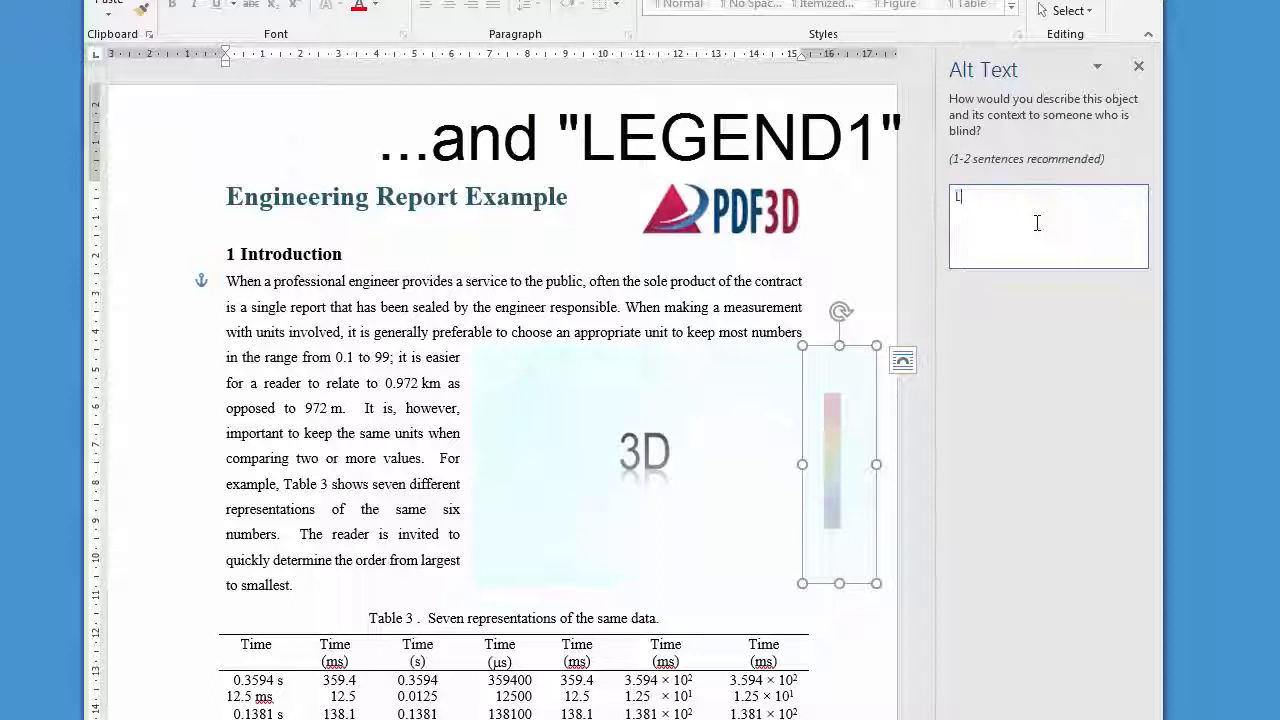
{"action": "type", "text": "EGEND"}
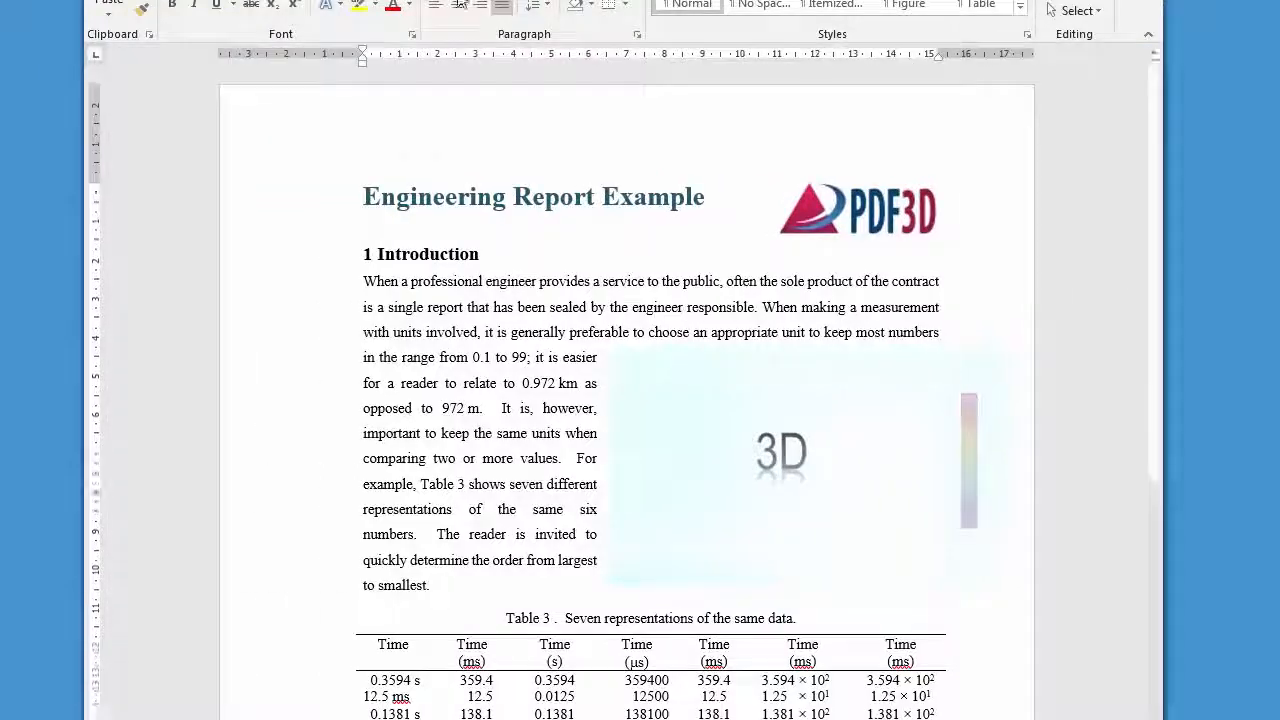
Step: Save the report as EngineeringReportExample-1pg.pdf via Save As PDF, then close Word
{"action": "left_click", "coordinate": [110, 5]}
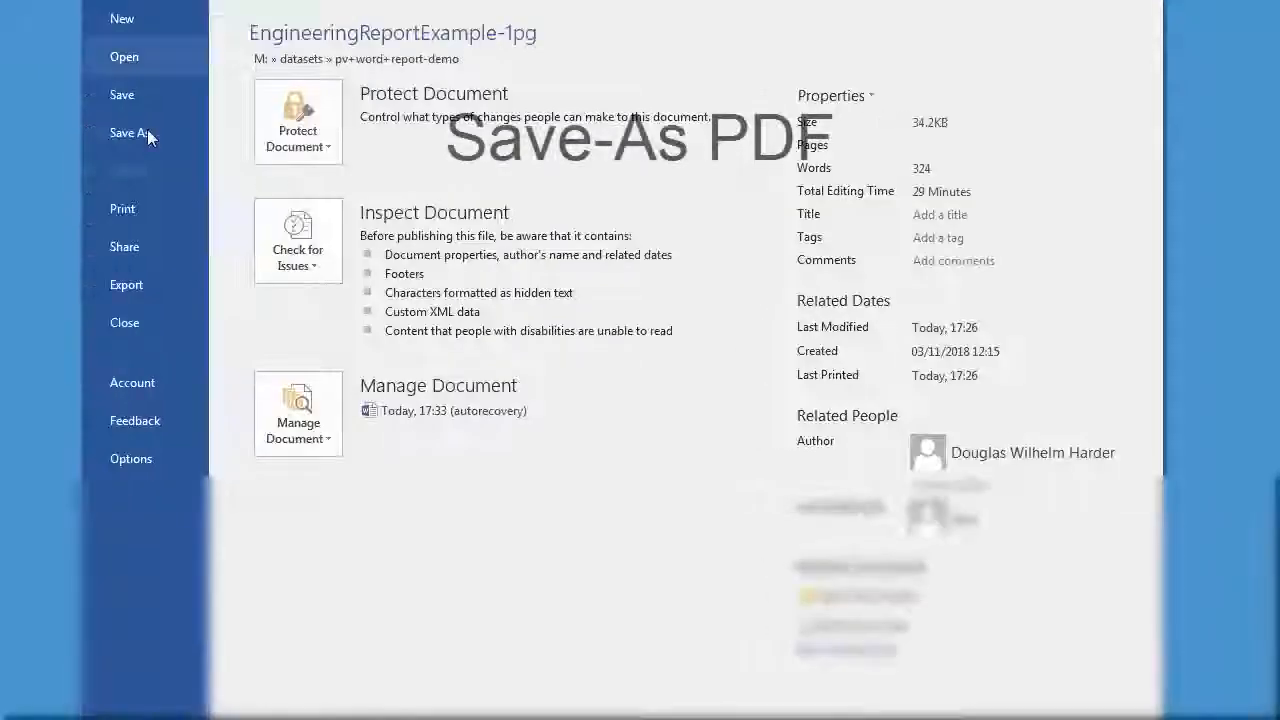
{"action": "left_click", "coordinate": [127, 133]}
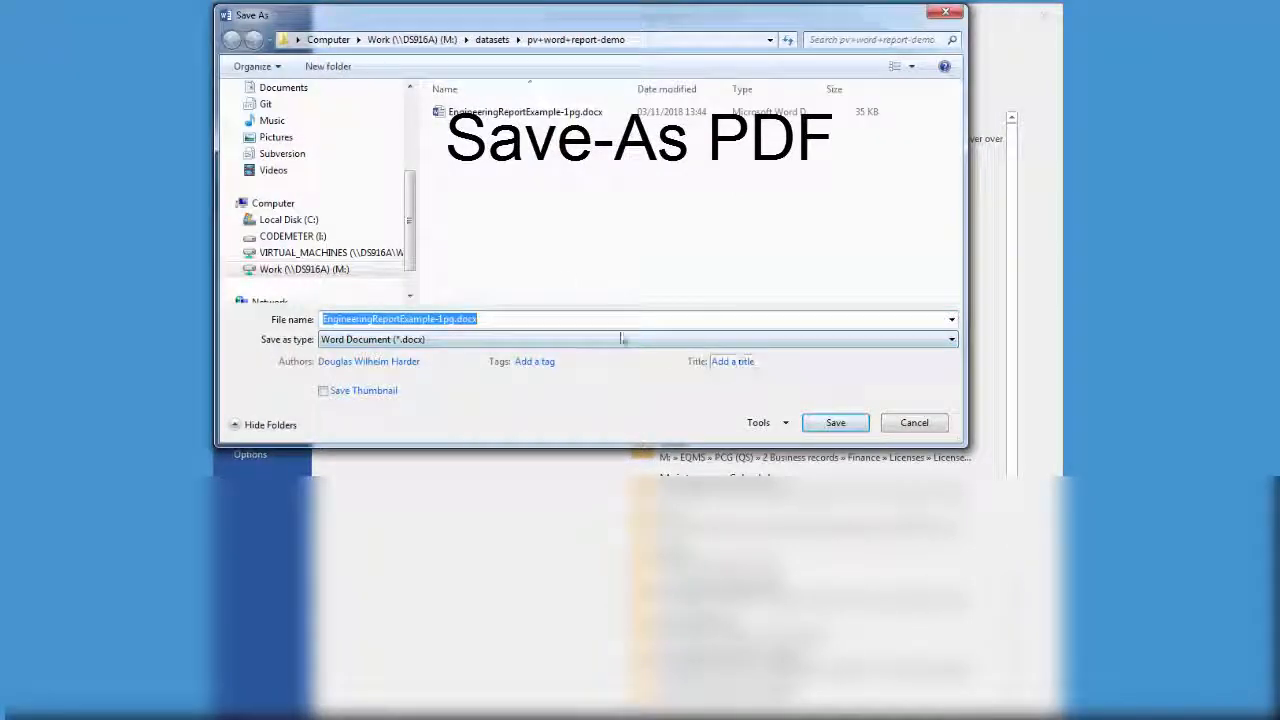
{"action": "left_click", "coordinate": [640, 339]}
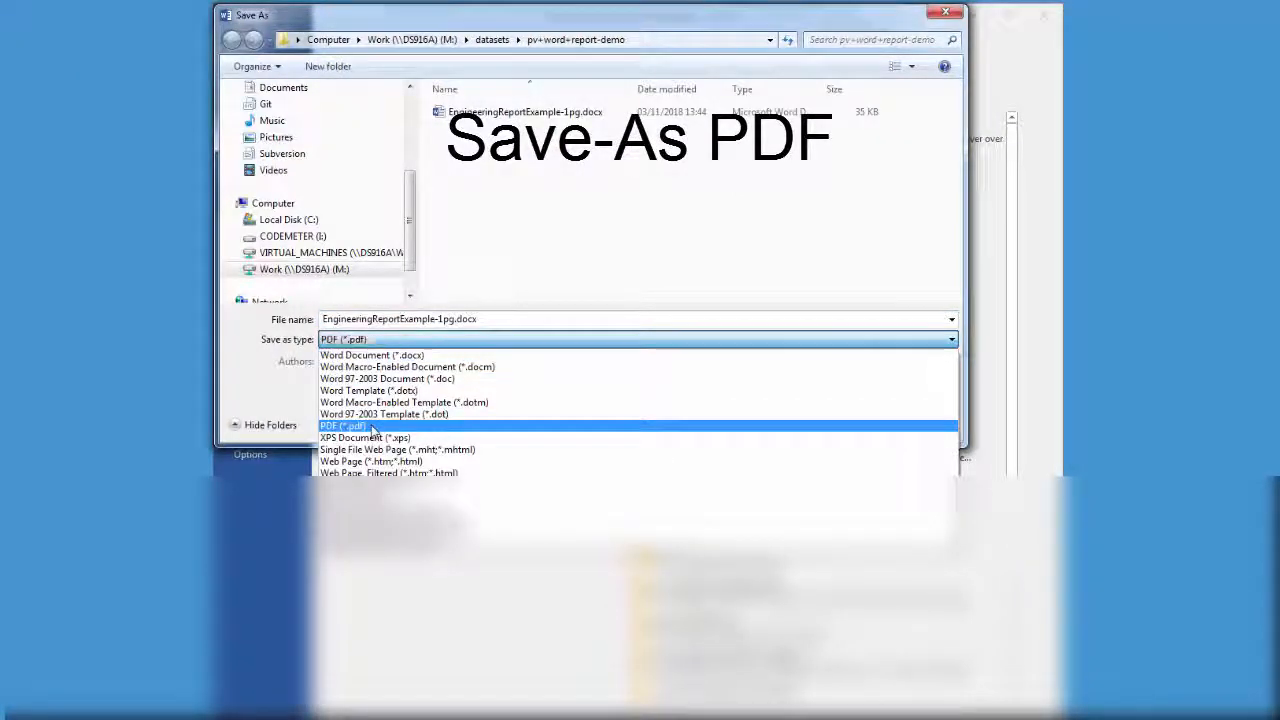
{"action": "left_click", "coordinate": [343, 425]}
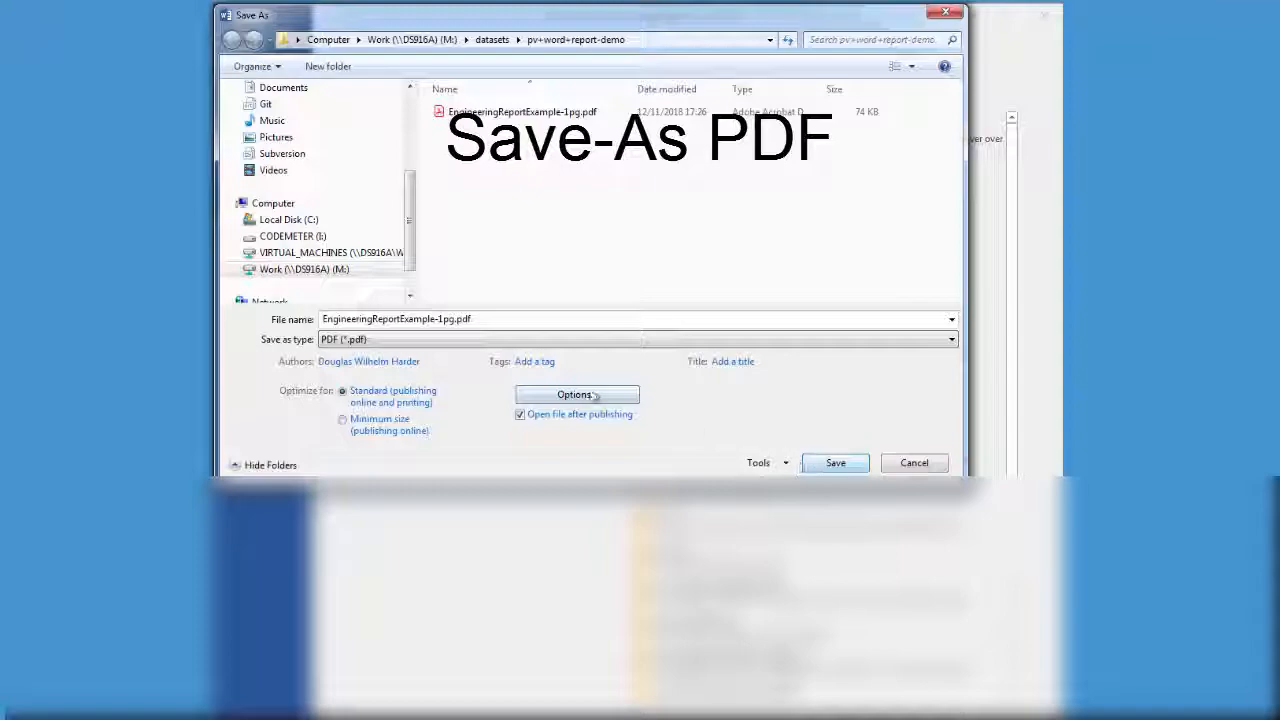
{"action": "left_click", "coordinate": [834, 462]}
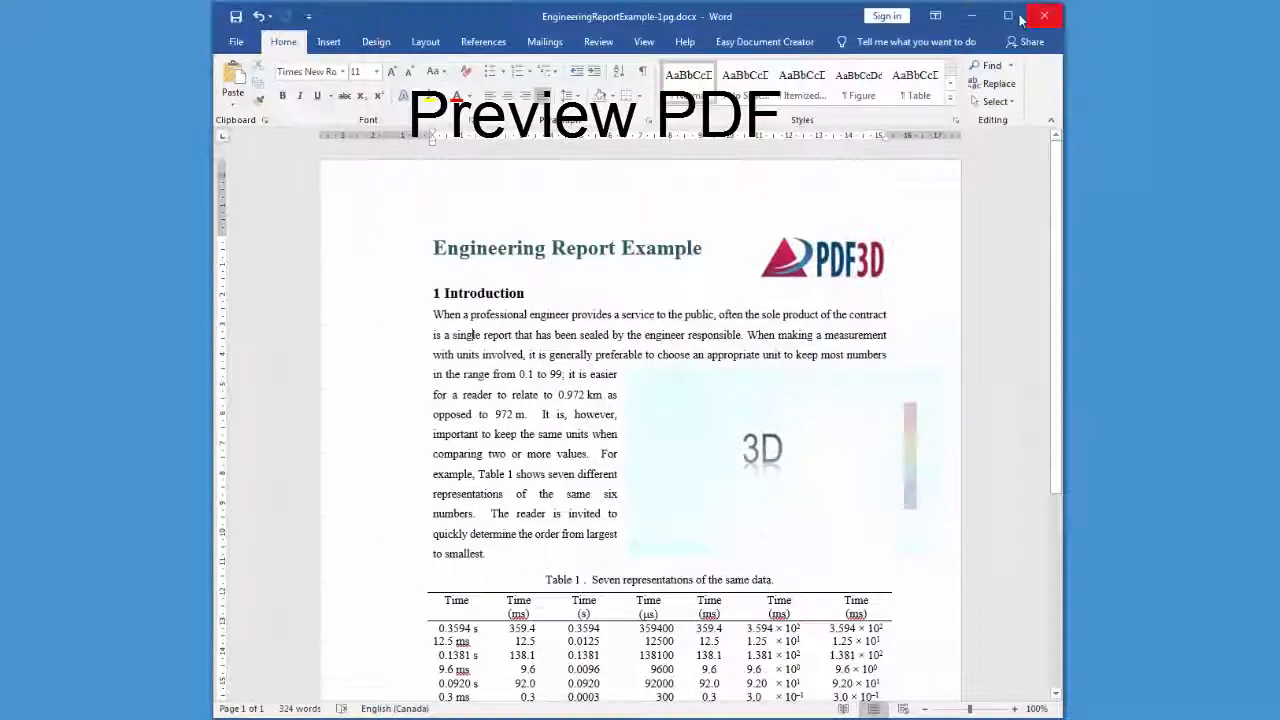
{"action": "left_click", "coordinate": [1044, 16]}
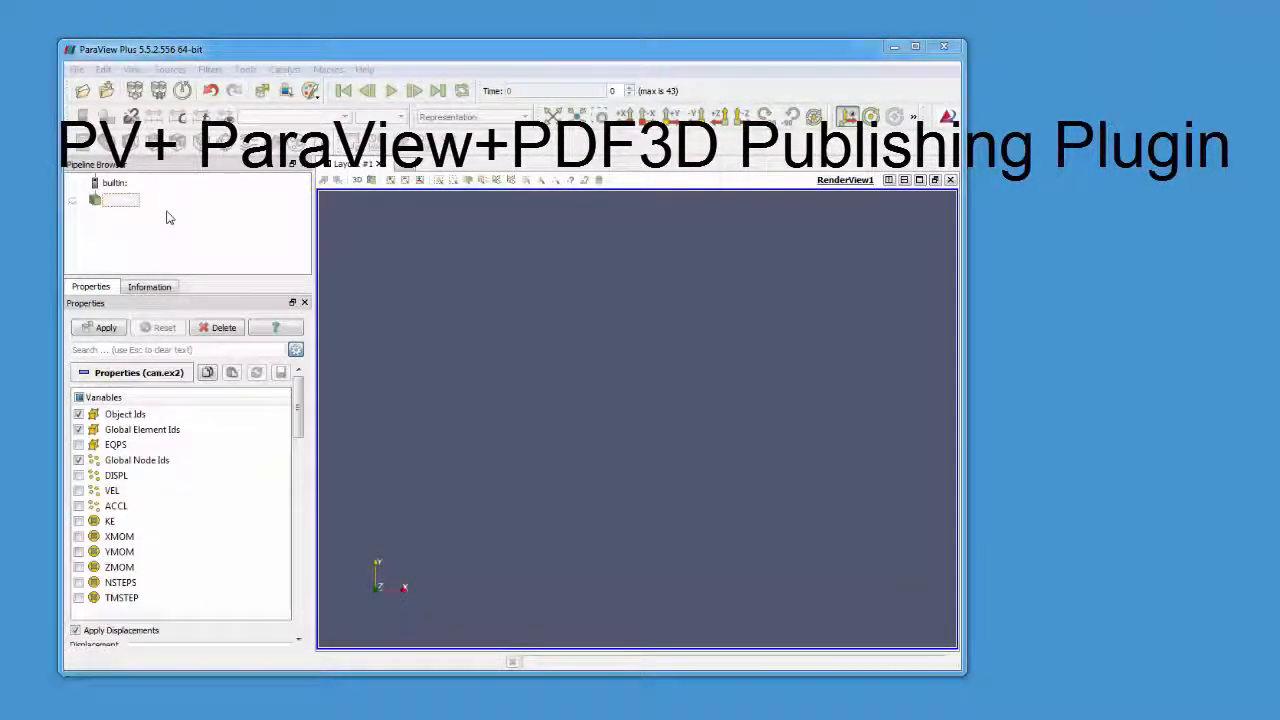
Step: Enable VEL, apply the can.ex2 dataset, and colour by VEL magnitude
{"action": "left_click", "coordinate": [112, 490]}
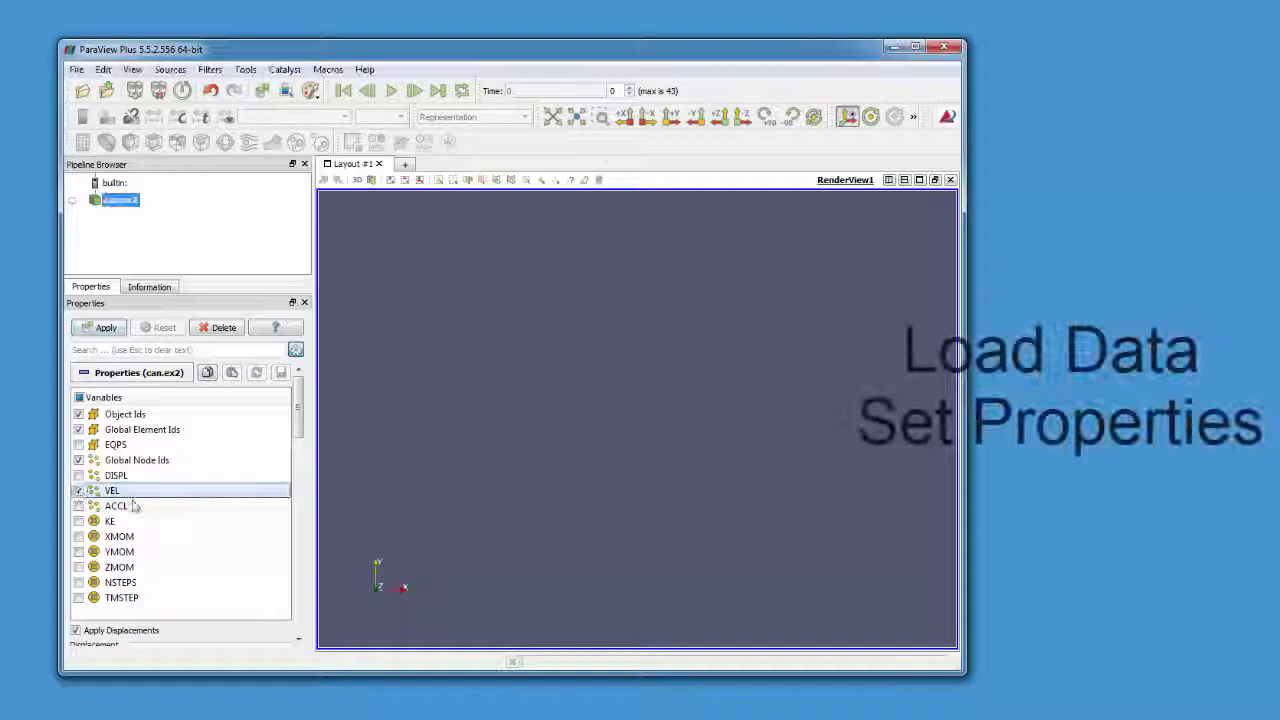
{"action": "left_click", "coordinate": [106, 327]}
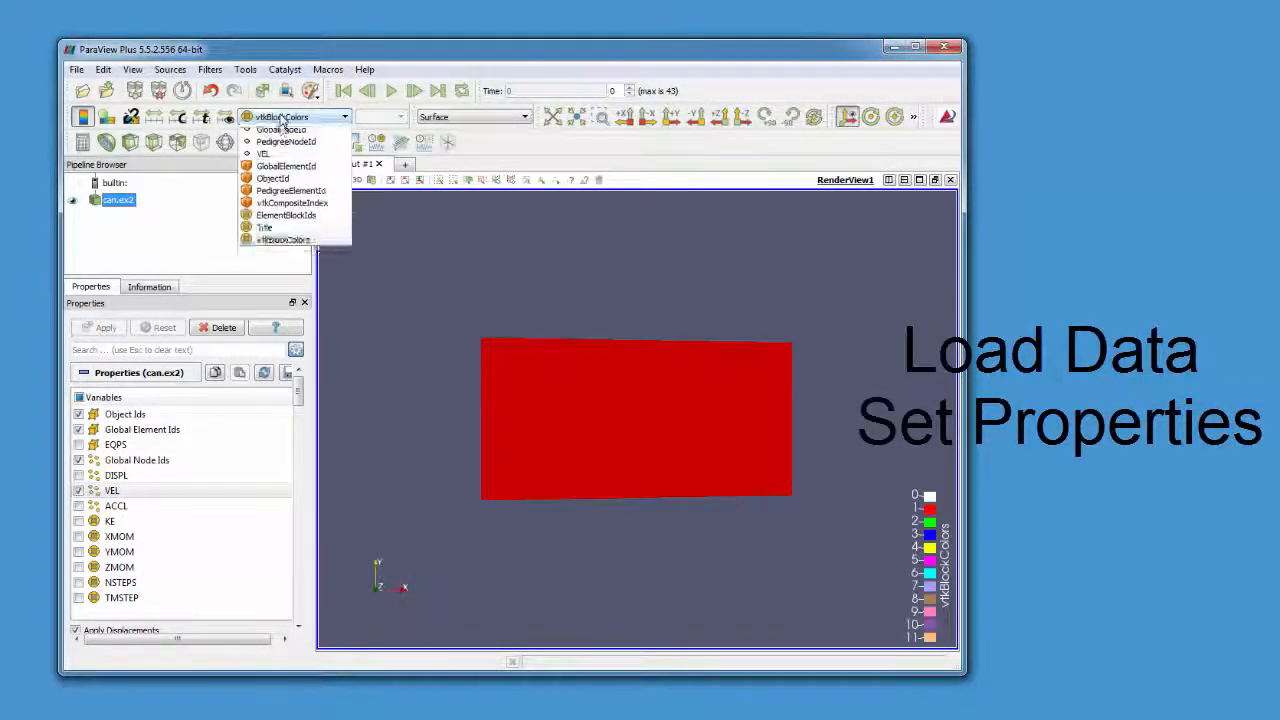
{"action": "left_click", "coordinate": [263, 153]}
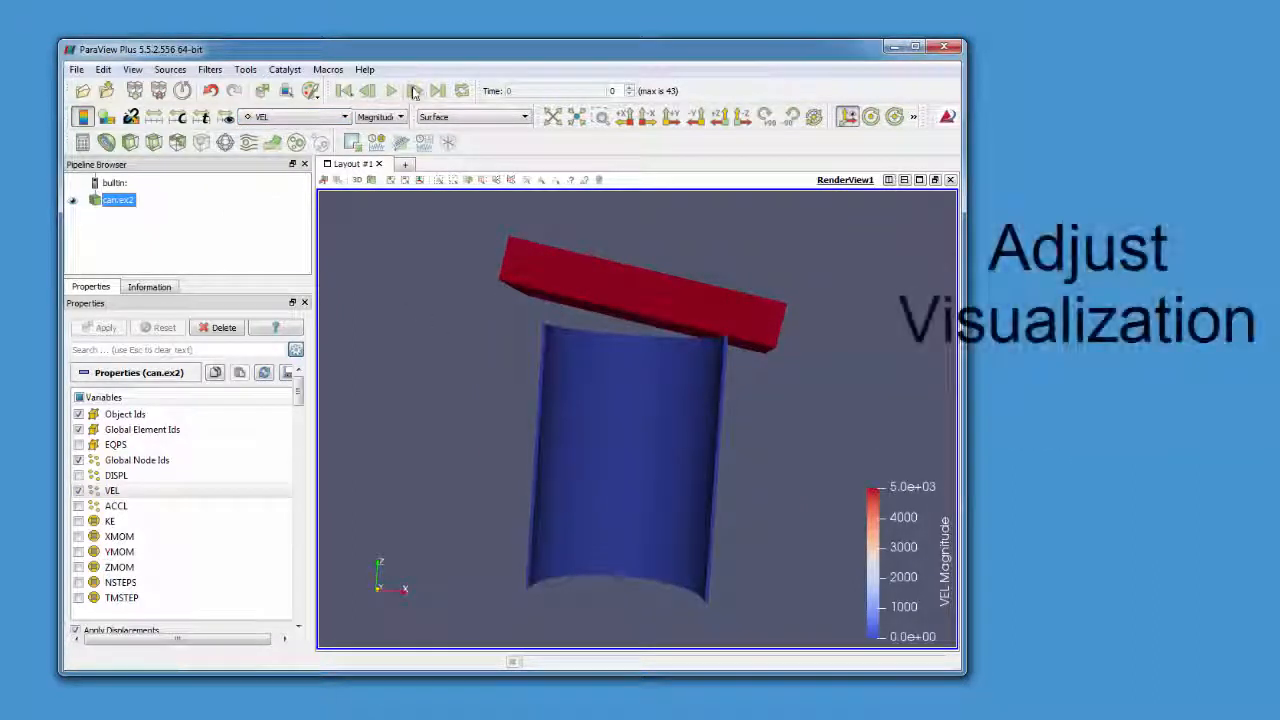
Step: Step the can simulation forward to show the plate crushing the can
{"action": "left_click", "coordinate": [414, 90]}
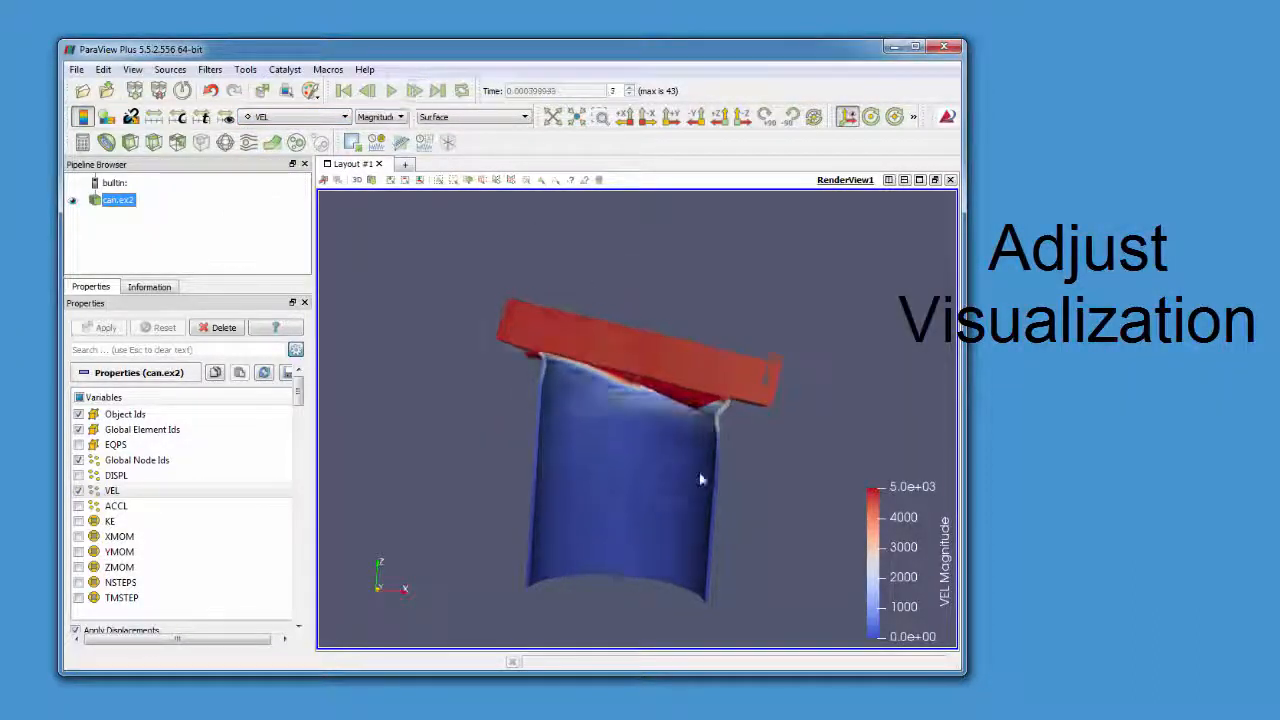
{"action": "left_click", "coordinate": [413, 90]}
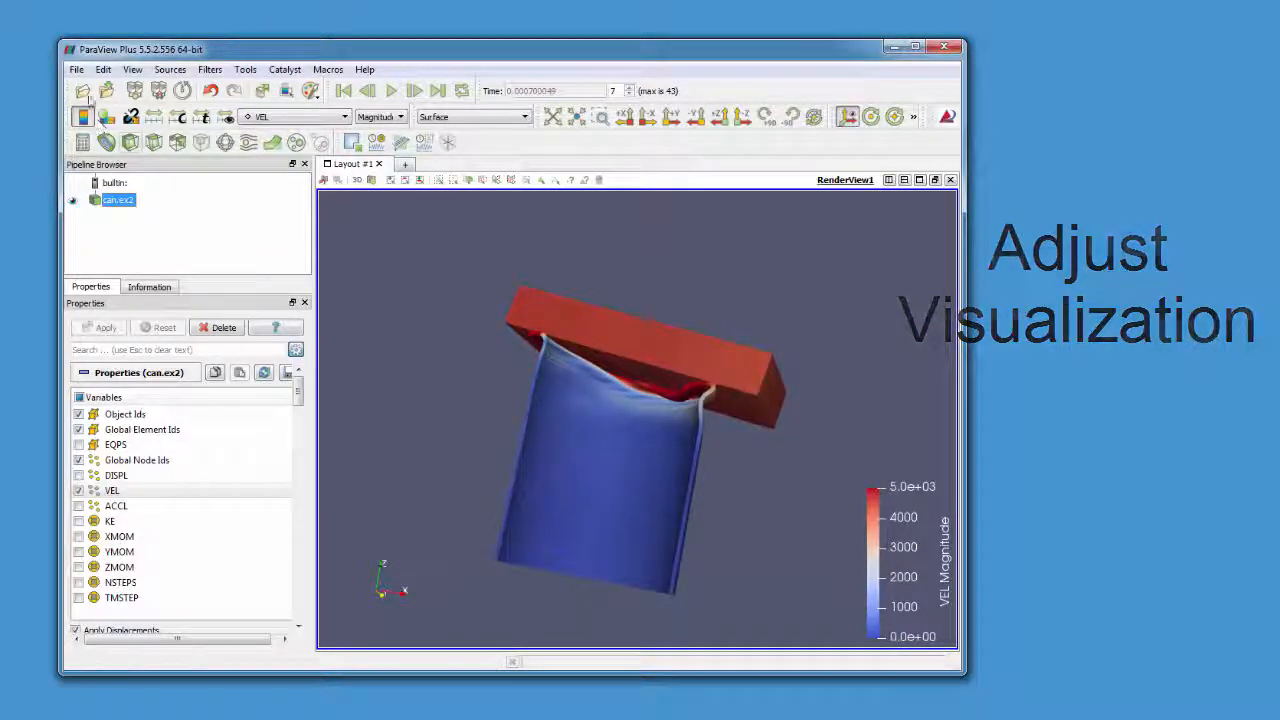
{"action": "left_click", "coordinate": [76, 69]}
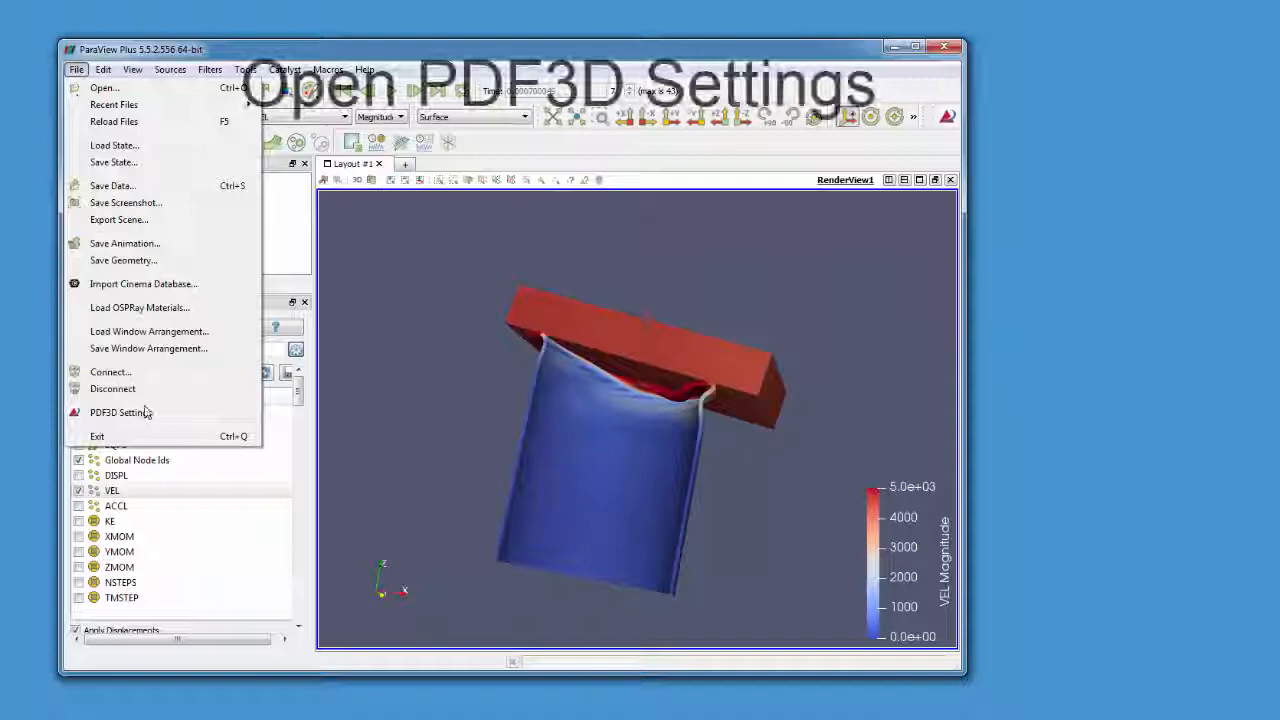
Step: Set PDF3D Template Mode to At Placeholder with EngineeringReportExample-1pg.pdf as template
{"action": "left_click", "coordinate": [120, 412]}
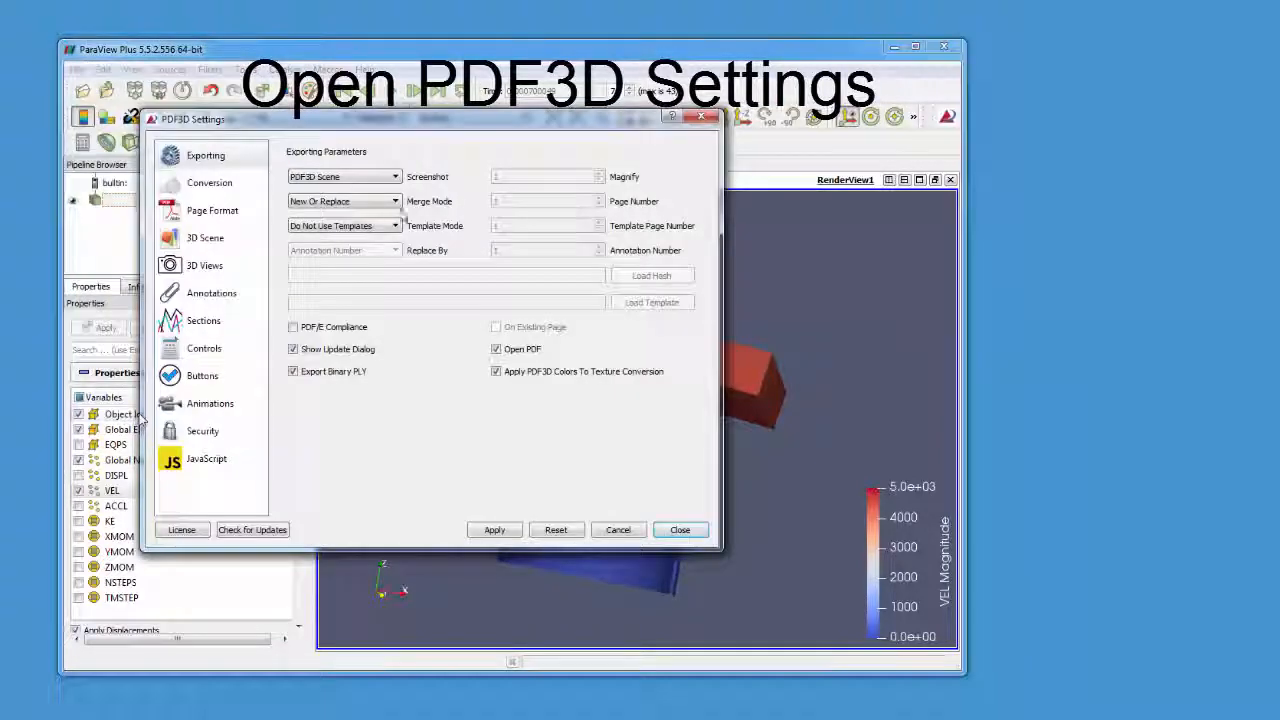
{"action": "left_click", "coordinate": [345, 225]}
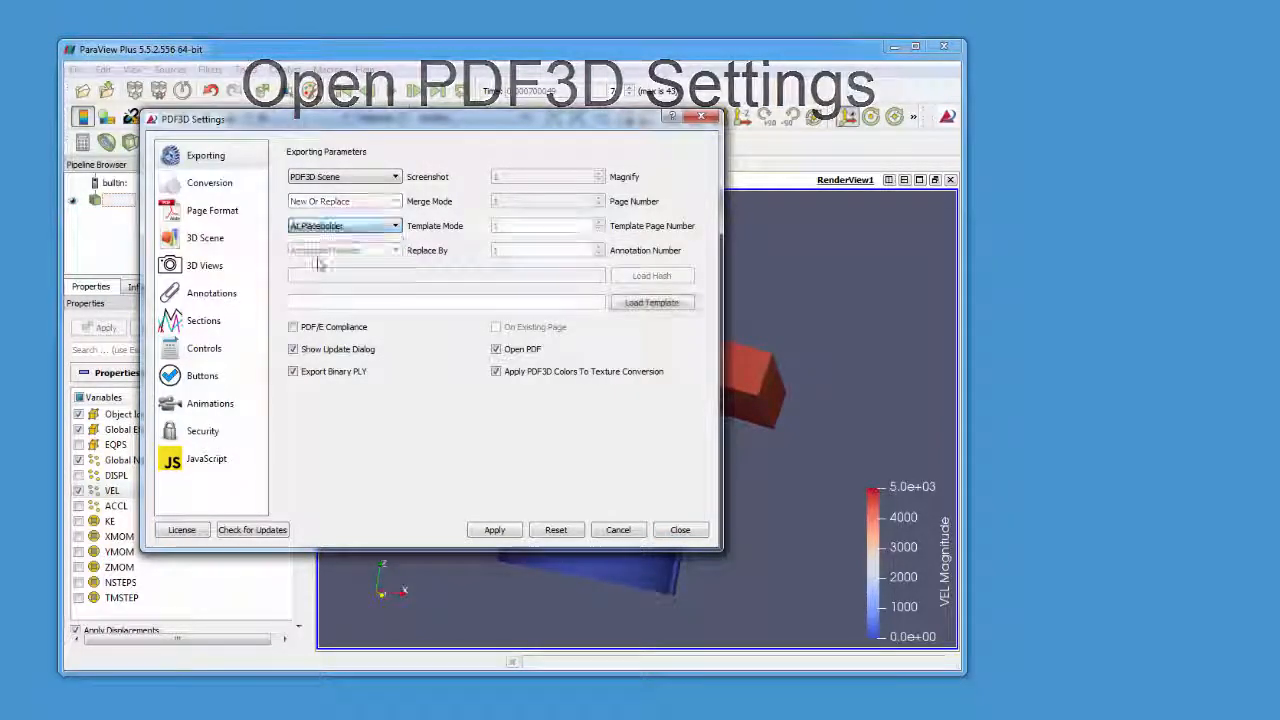
{"action": "left_click", "coordinate": [651, 302]}
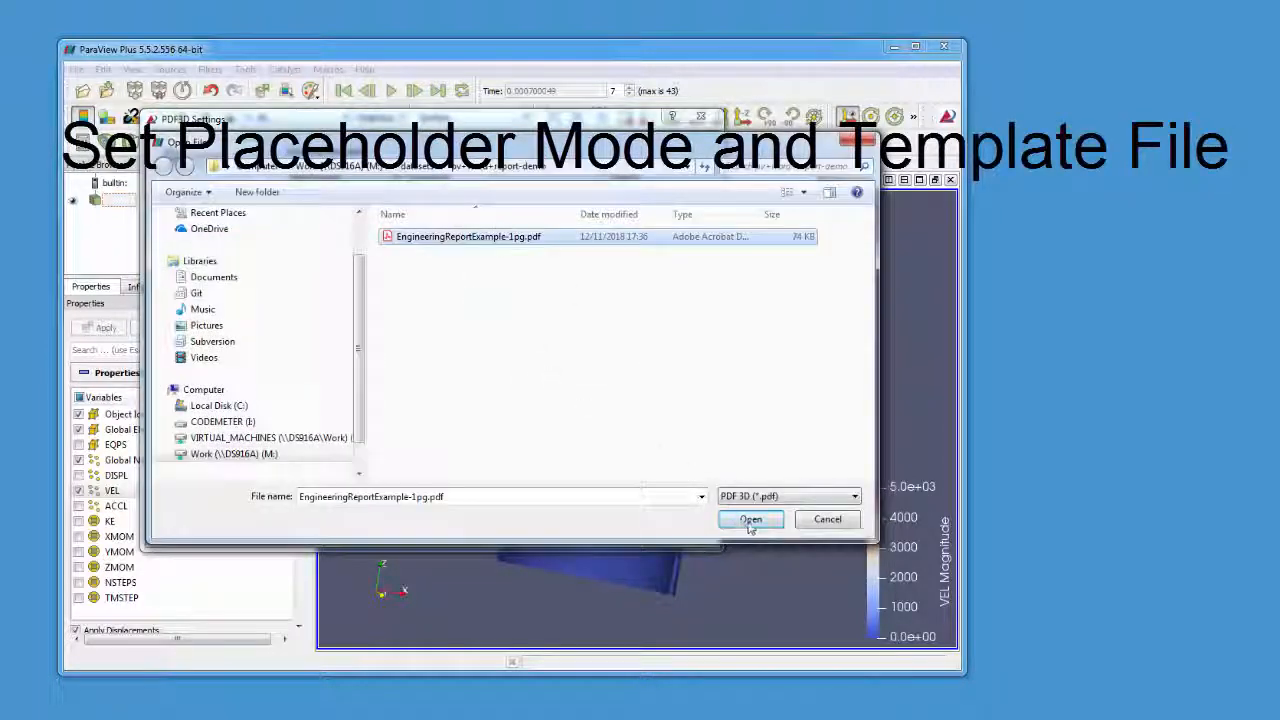
{"action": "left_click", "coordinate": [750, 519]}
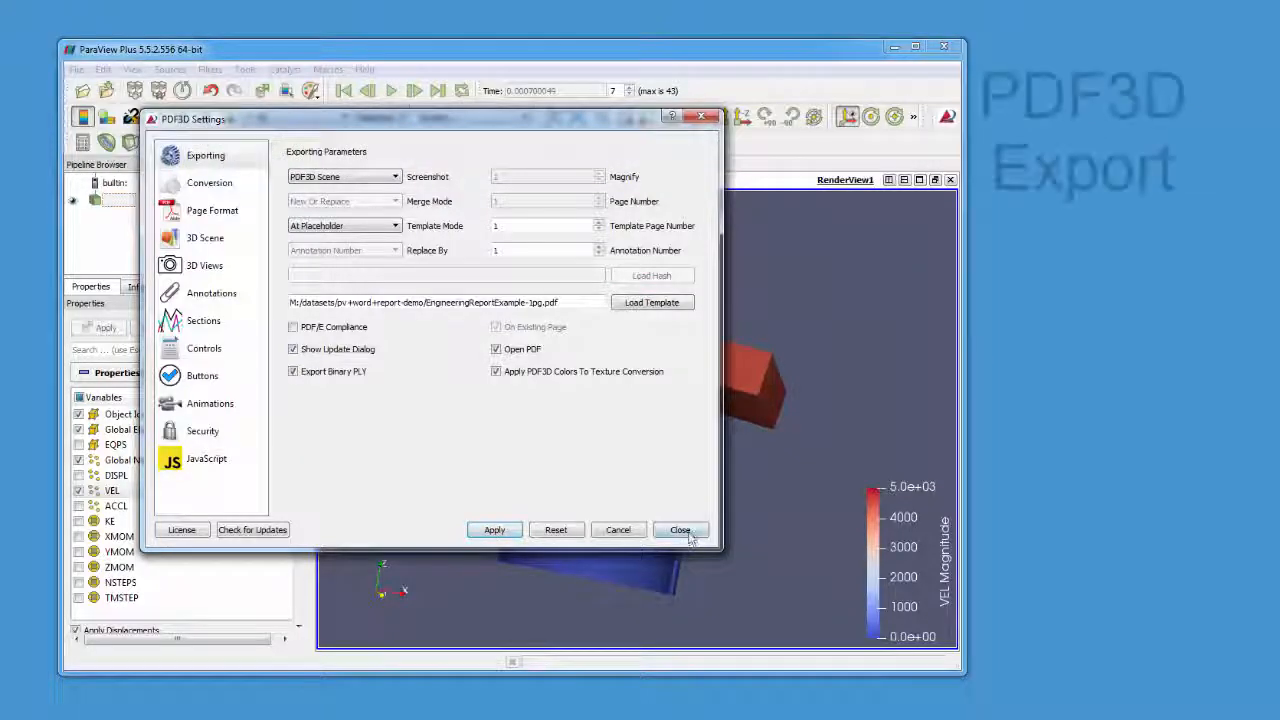
{"action": "left_click", "coordinate": [680, 530]}
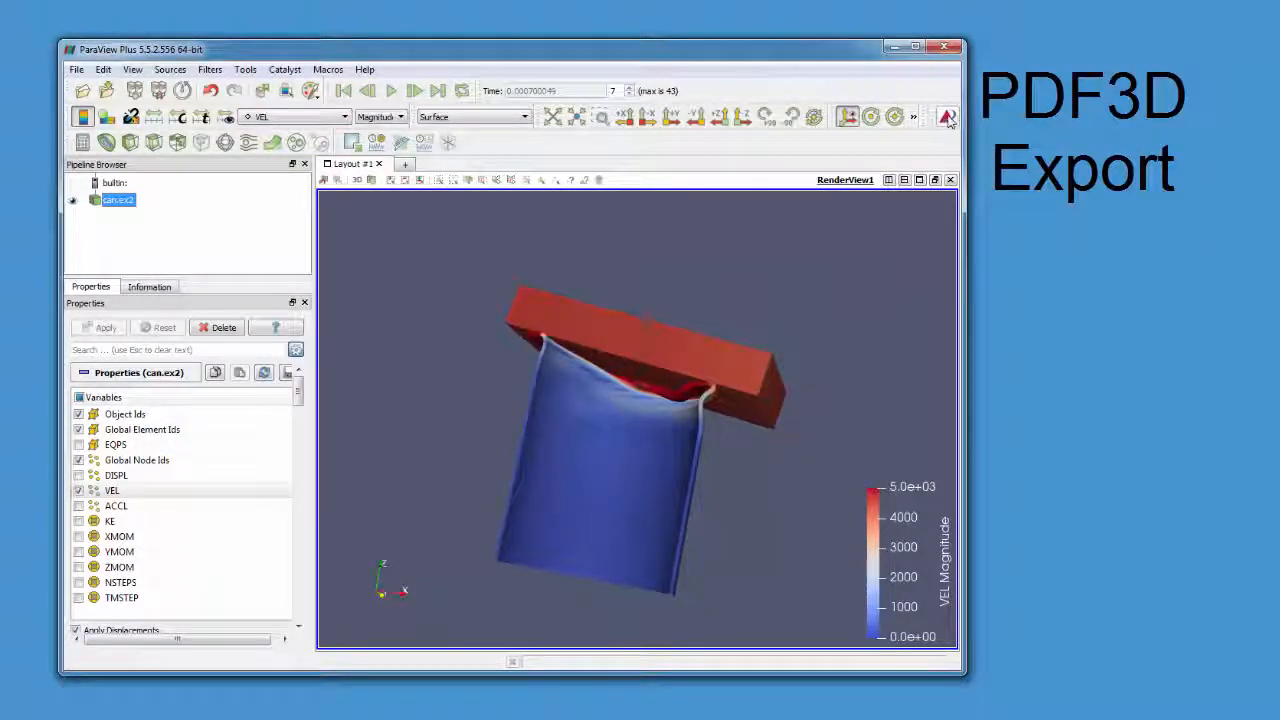
Step: Export the current view with PDF3D to t.pdf, overwriting the existing file
{"action": "left_click", "coordinate": [946, 117]}
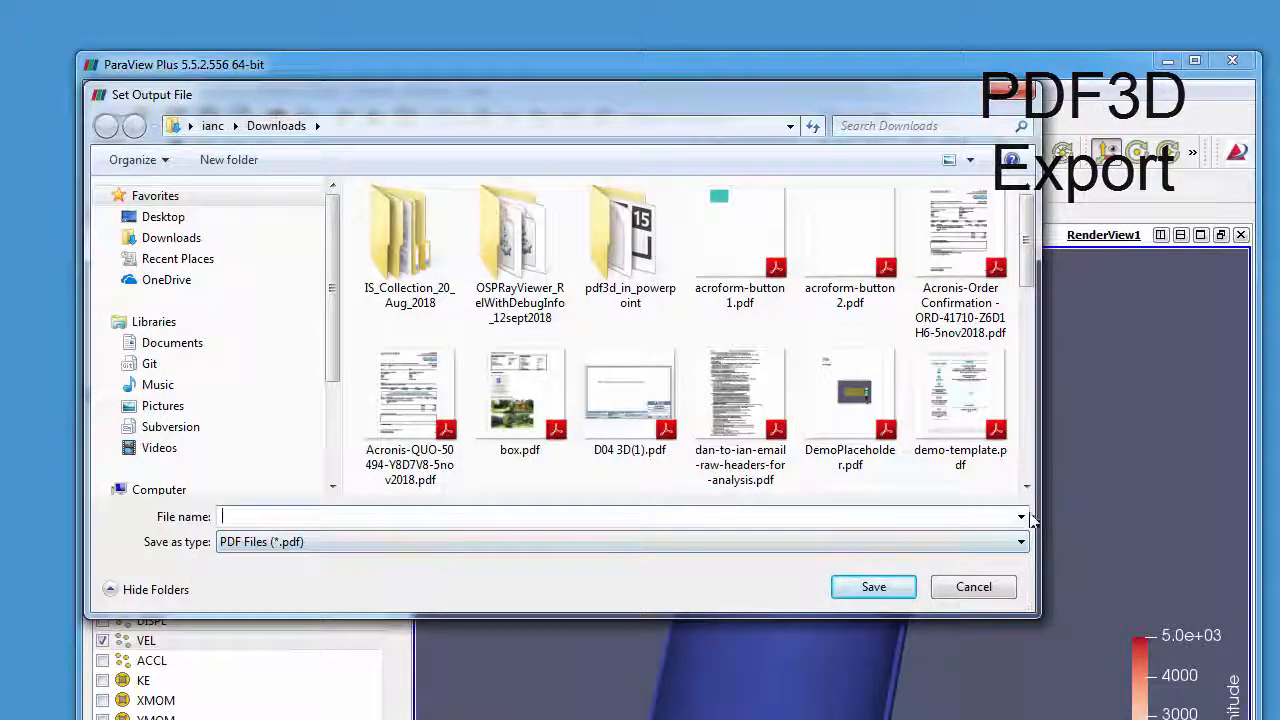
{"action": "left_click", "coordinate": [1020, 516]}
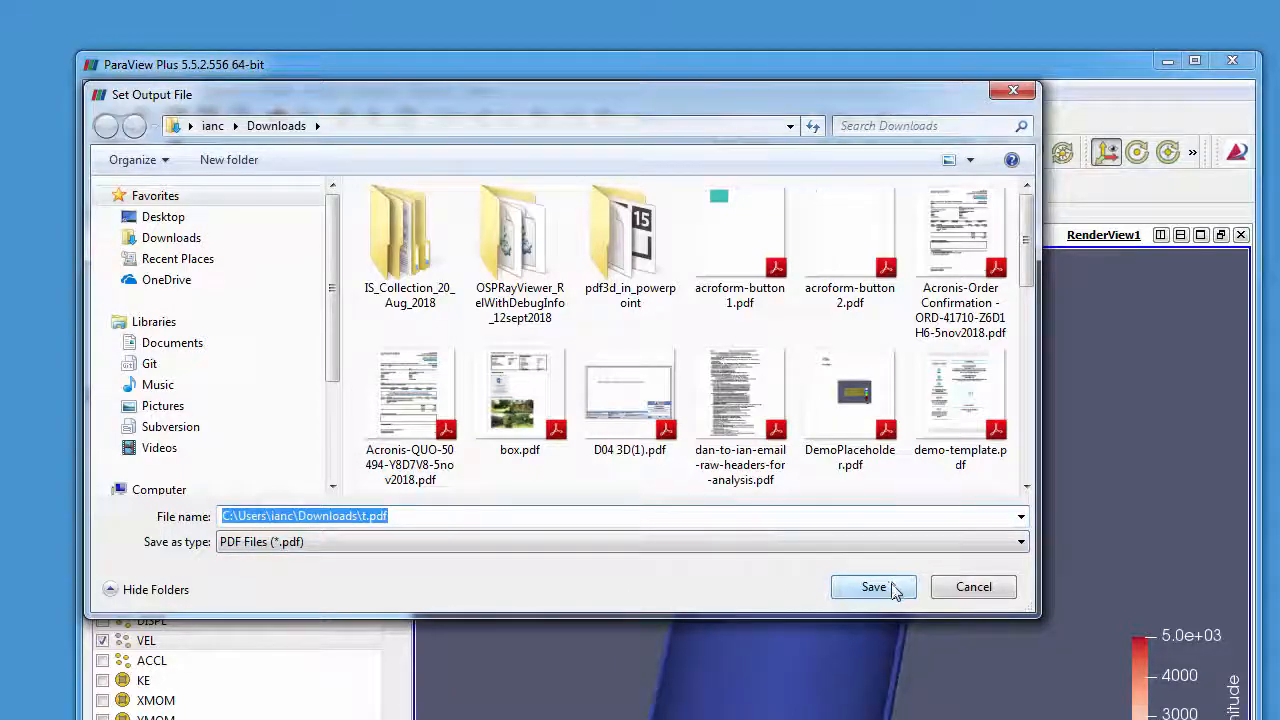
{"action": "left_click", "coordinate": [872, 587]}
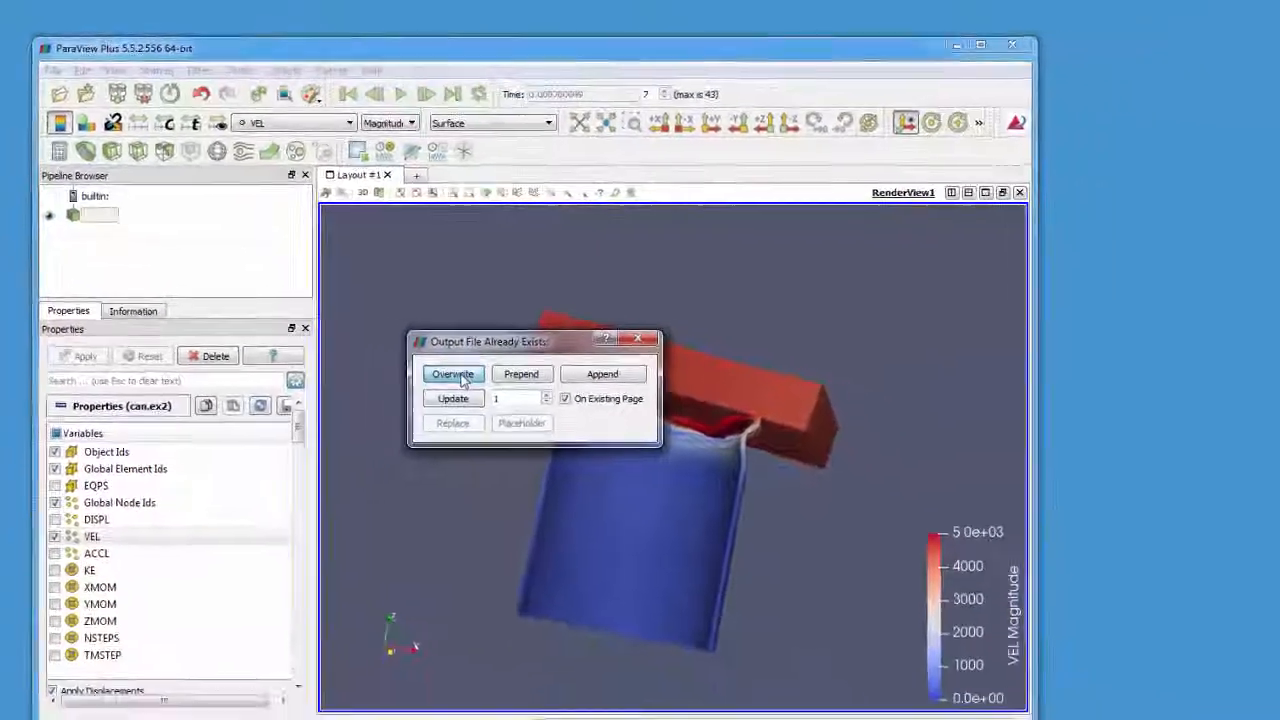
{"action": "left_click", "coordinate": [452, 373]}
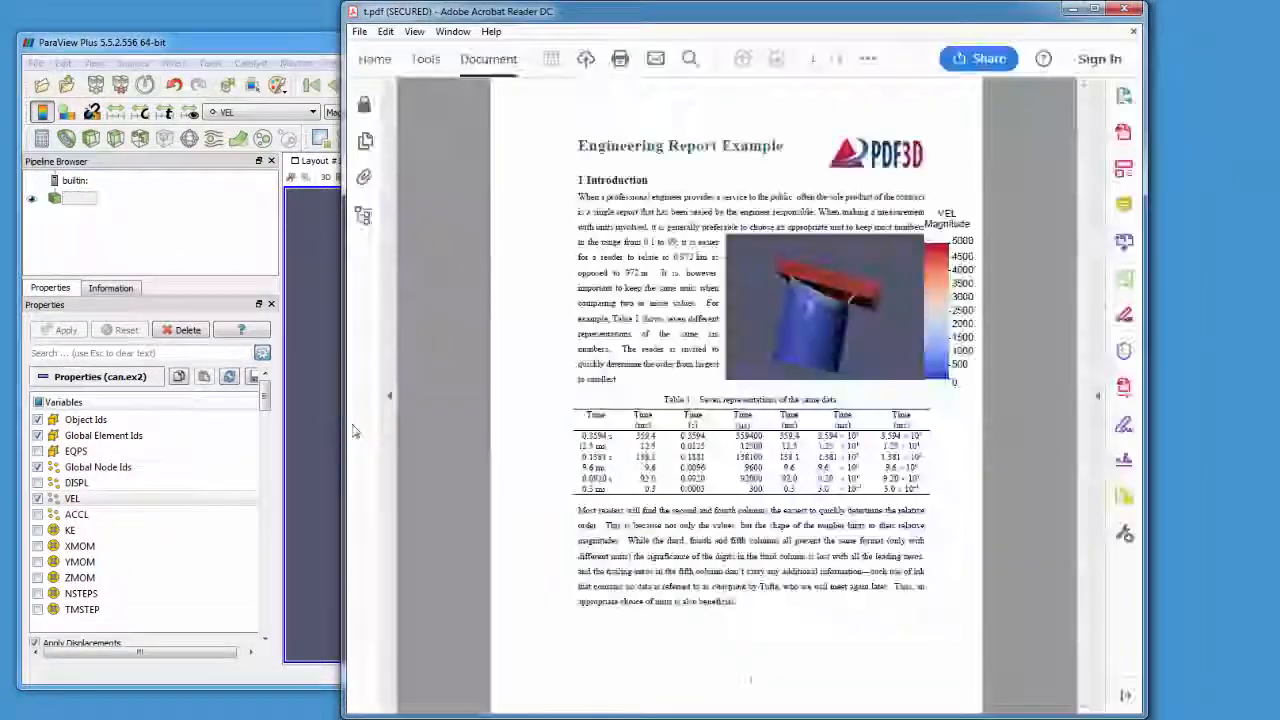